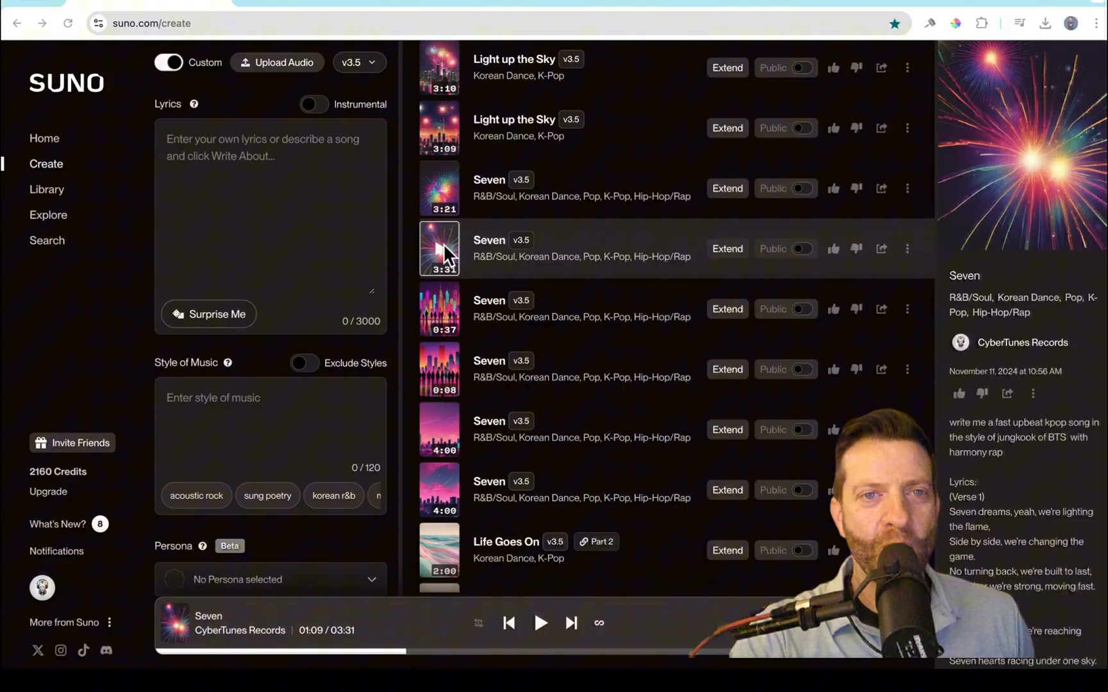
- Scroll the song list to the Christmas tracks and play The Magic of Christmas Eve
{"action": "scroll", "scroll_direction": "down", "scroll_amount": 3}
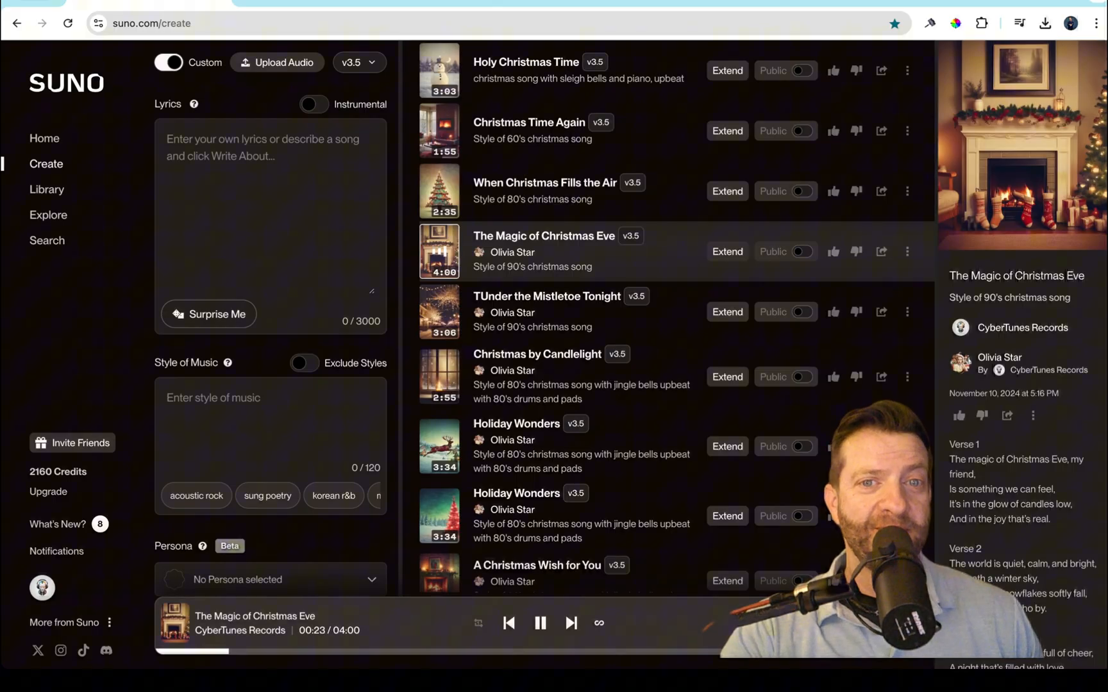
{"action": "mouse_move", "coordinate": [132, 572]}
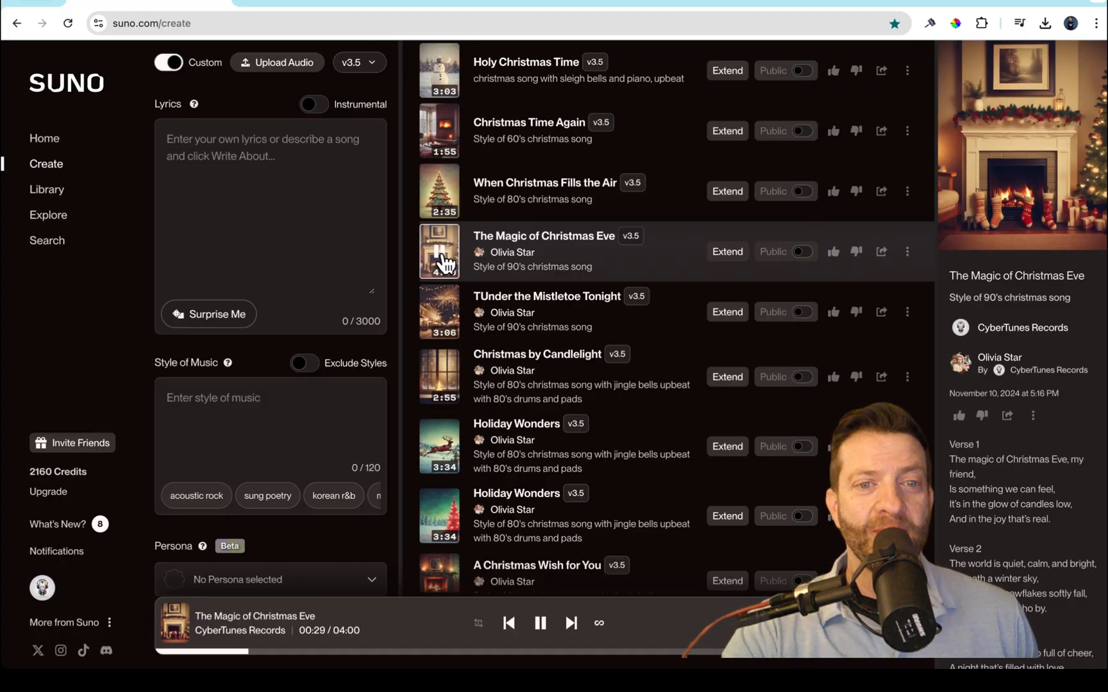
- Pause The Magic of Christmas Eve and play A Christmas Wish for You further down the list
{"action": "left_click", "coordinate": [540, 623]}
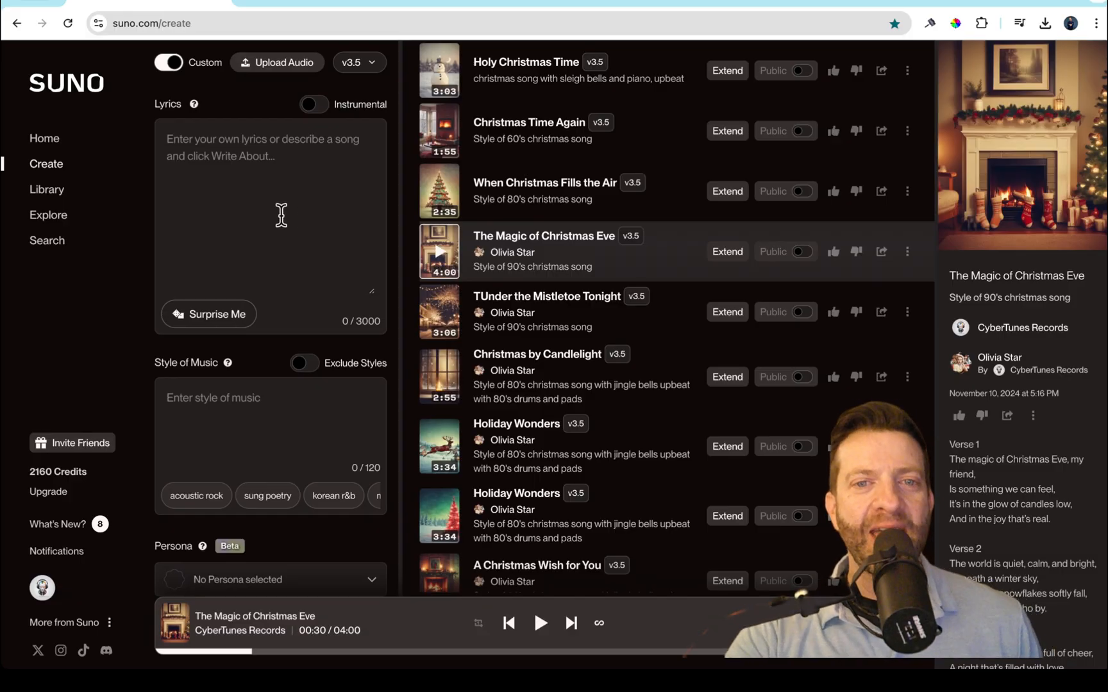
{"action": "mouse_move", "coordinate": [330, 215]}
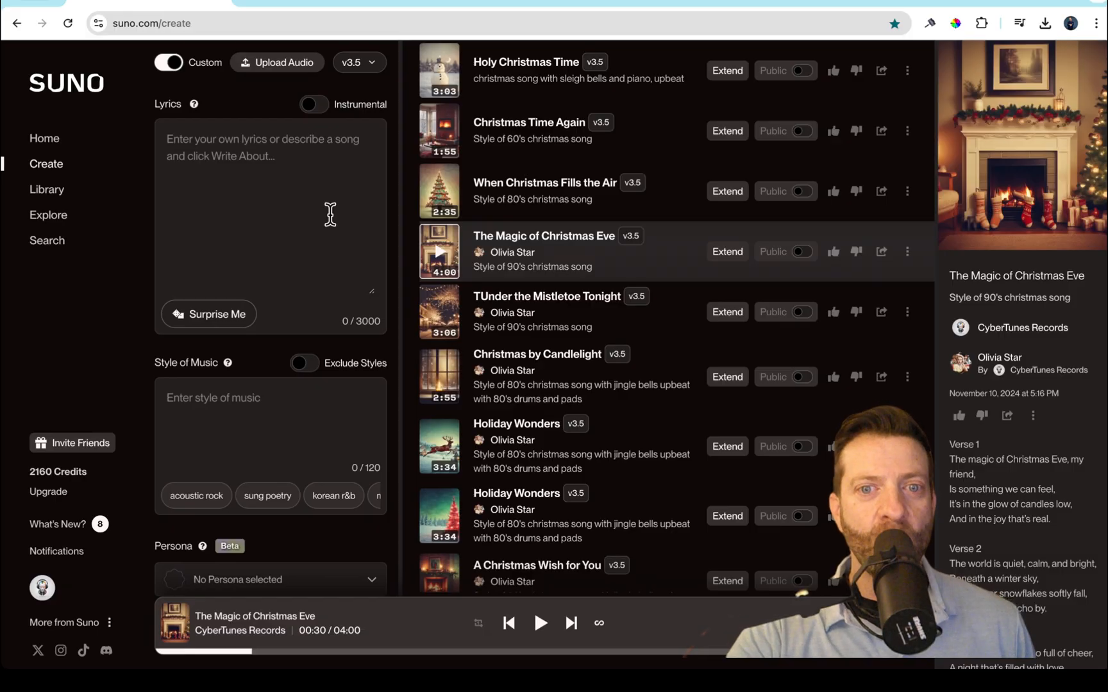
{"action": "scroll", "scroll_direction": "down", "scroll_amount": 3}
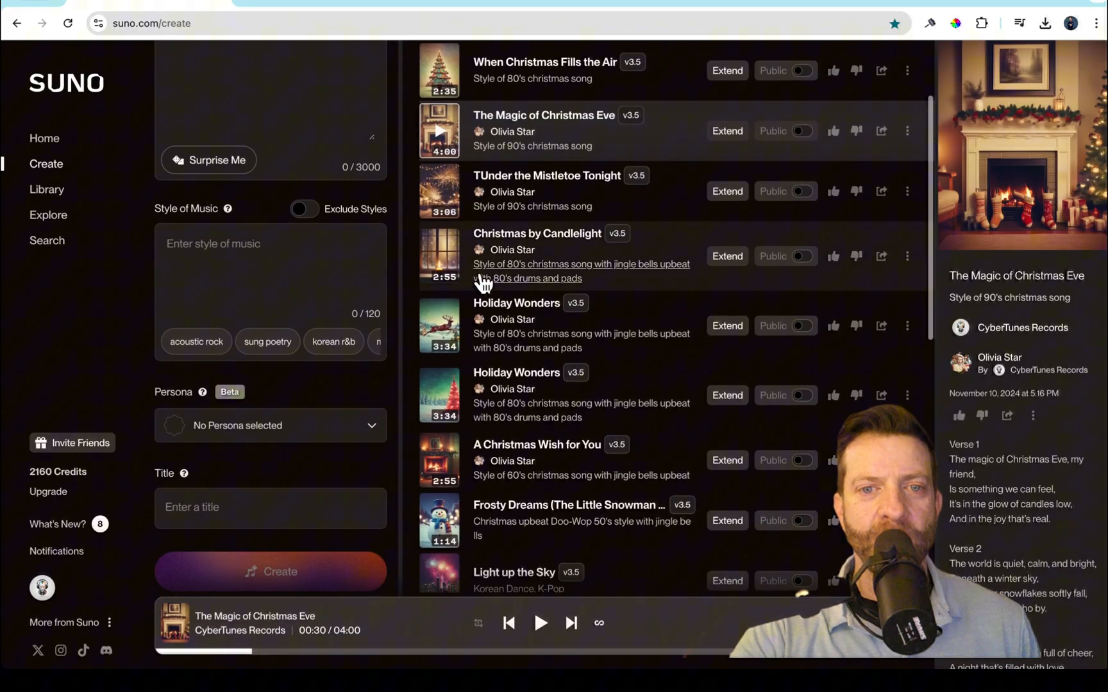
{"action": "scroll", "scroll_direction": "down", "scroll_amount": 3}
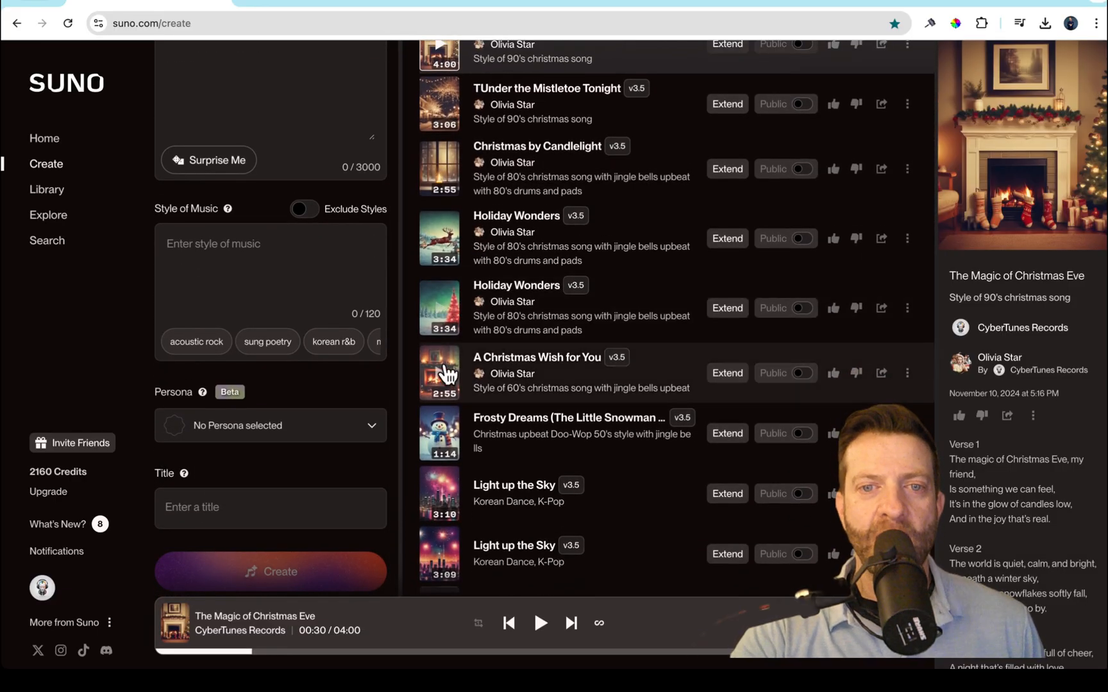
{"action": "left_click", "coordinate": [438, 373]}
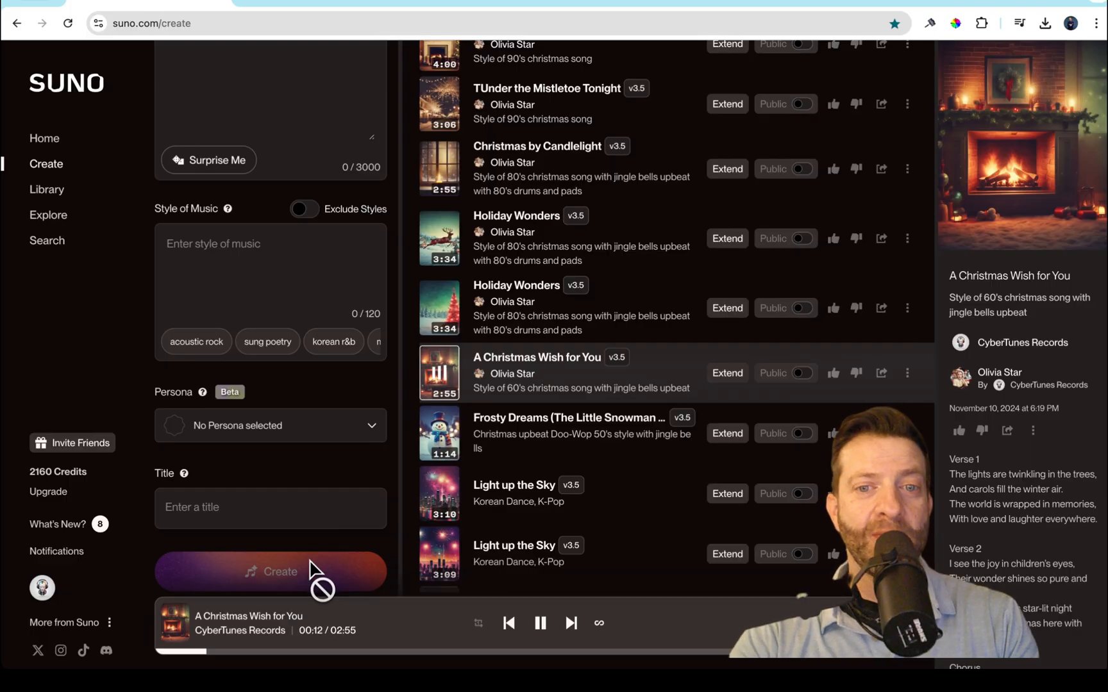
{"action": "mouse_move", "coordinate": [394, 502]}
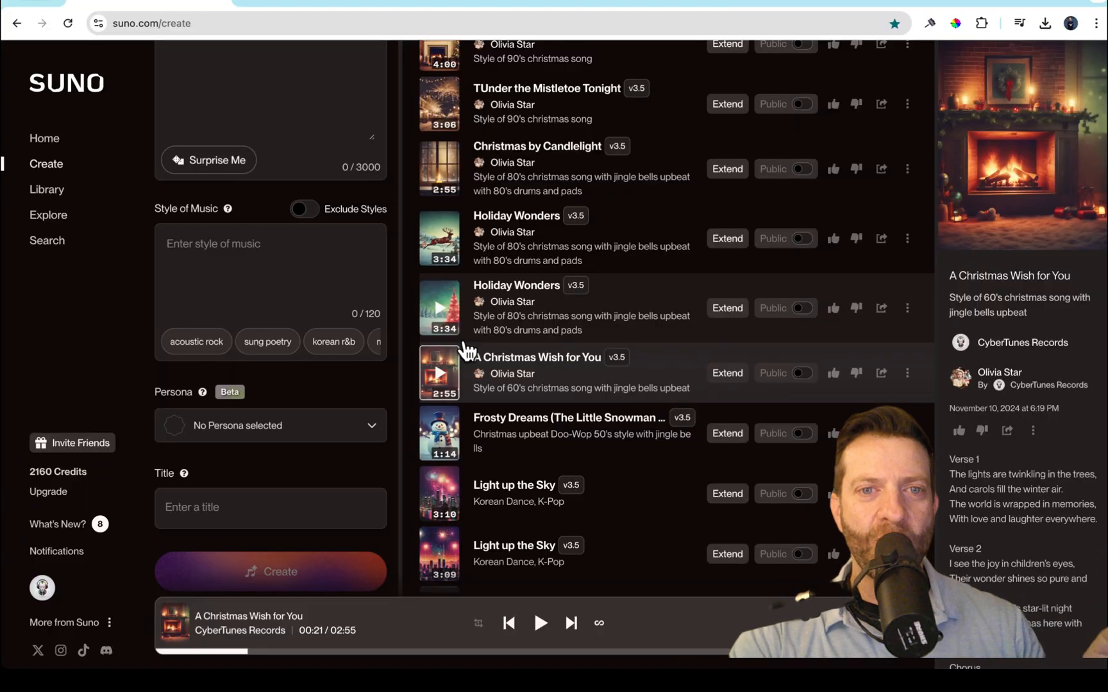
{"action": "mouse_move", "coordinate": [401, 271]}
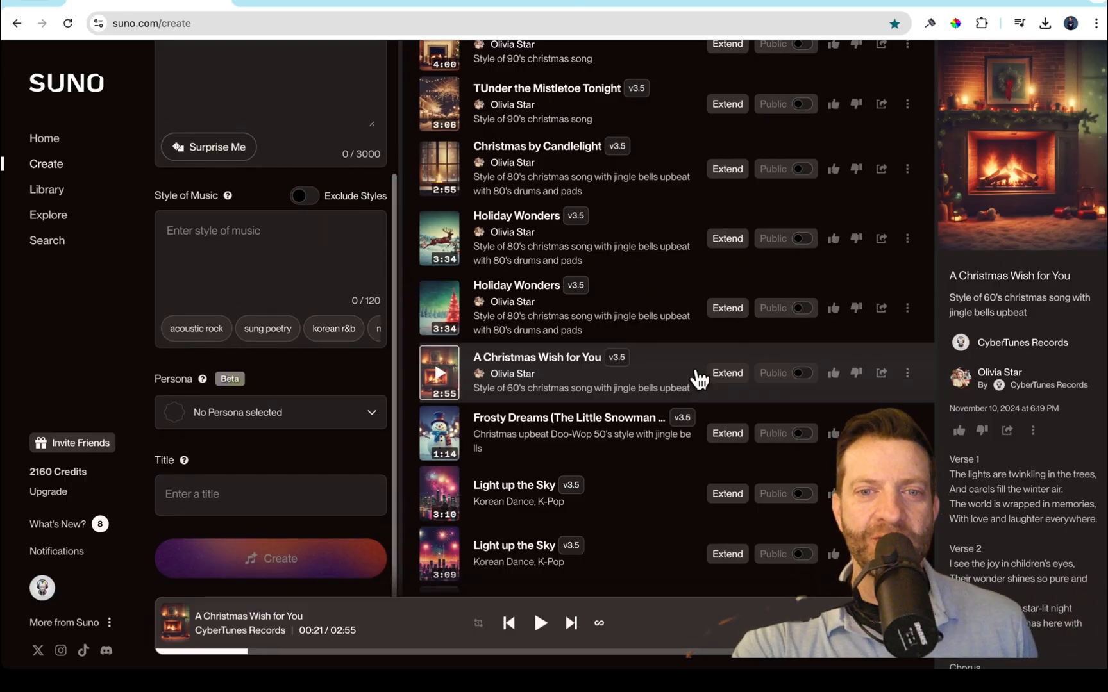
- Choose Olivia Star from My Personas in the Persona dropdown
{"action": "left_click", "coordinate": [270, 412]}
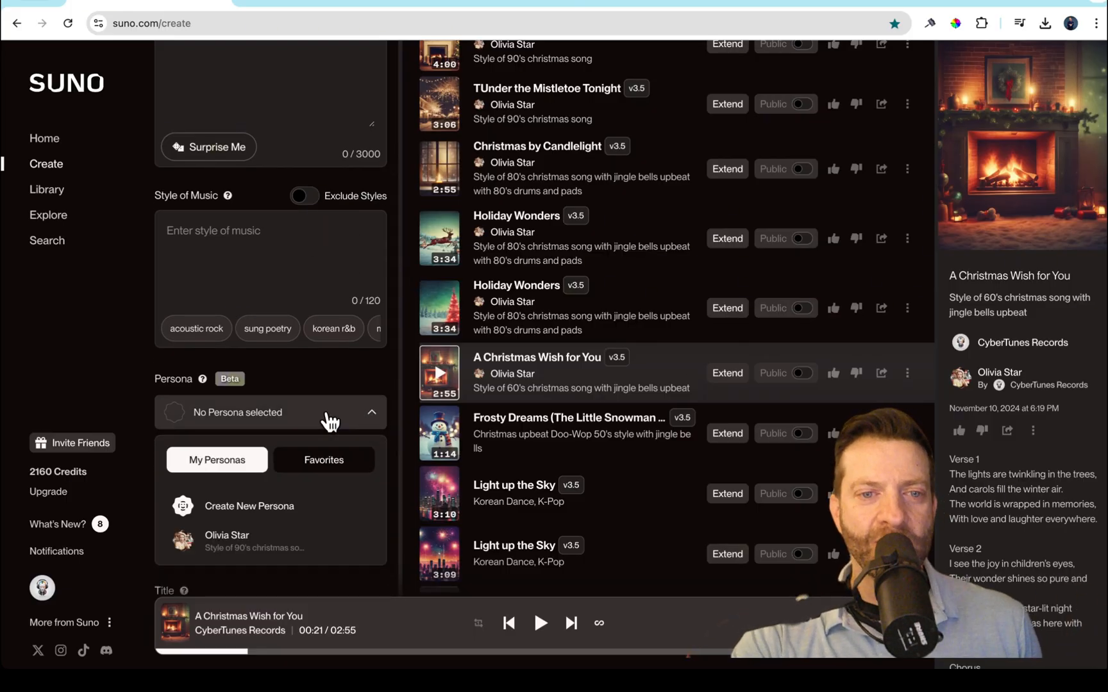
{"action": "mouse_move", "coordinate": [226, 547]}
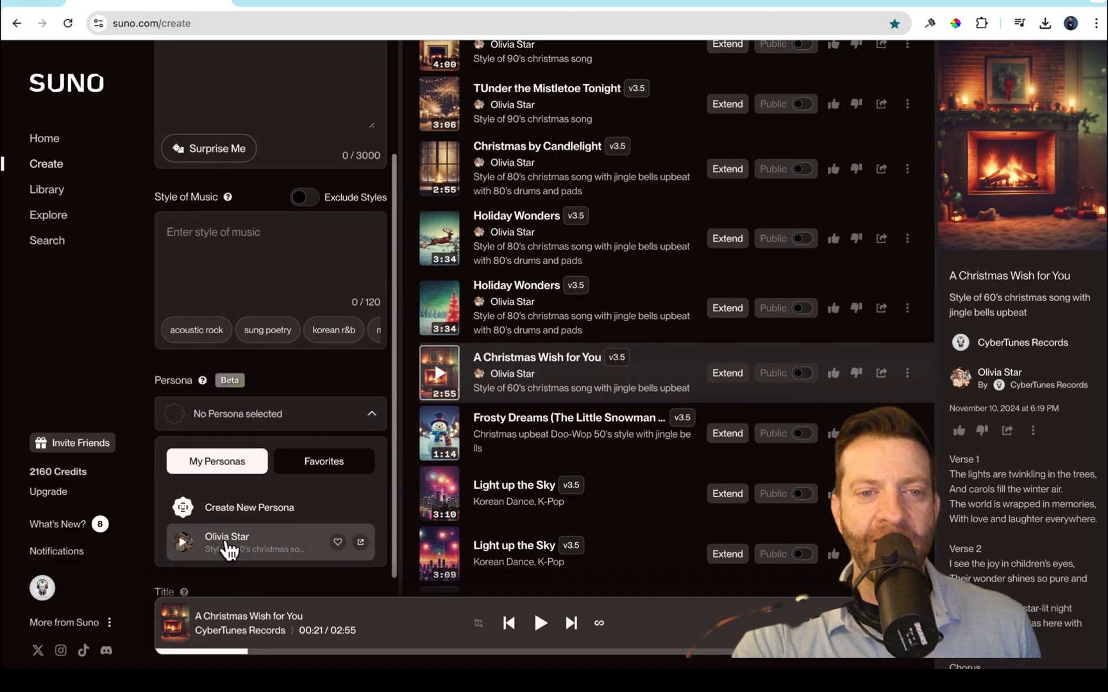
{"action": "left_click", "coordinate": [227, 542]}
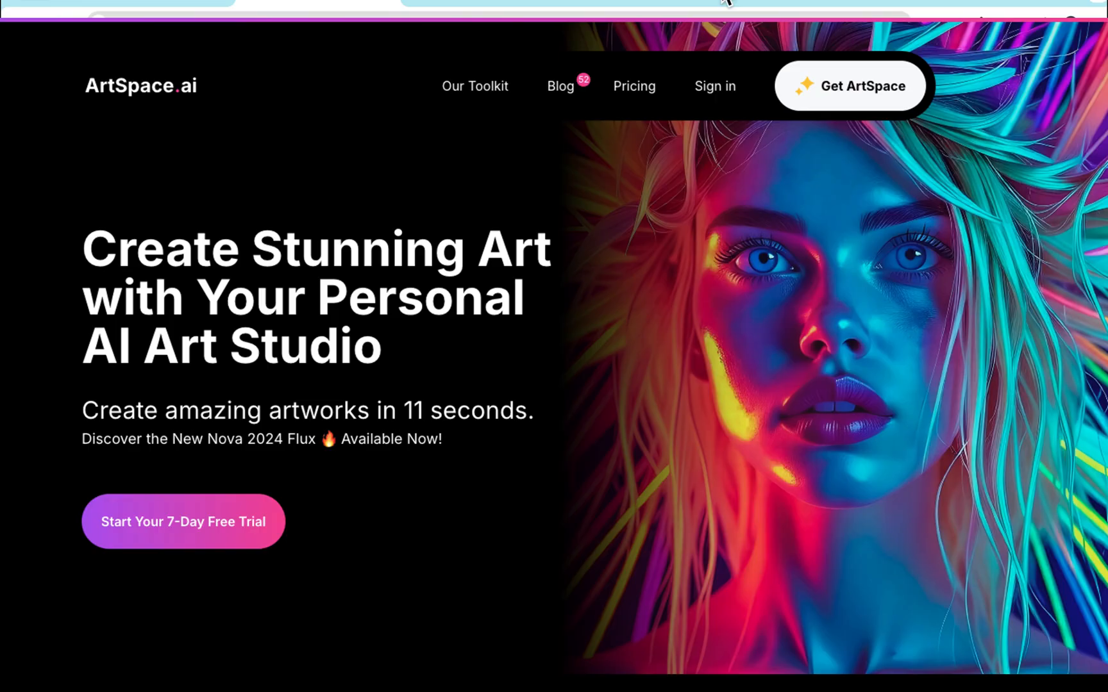
{"action": "mouse_move", "coordinate": [721, 7]}
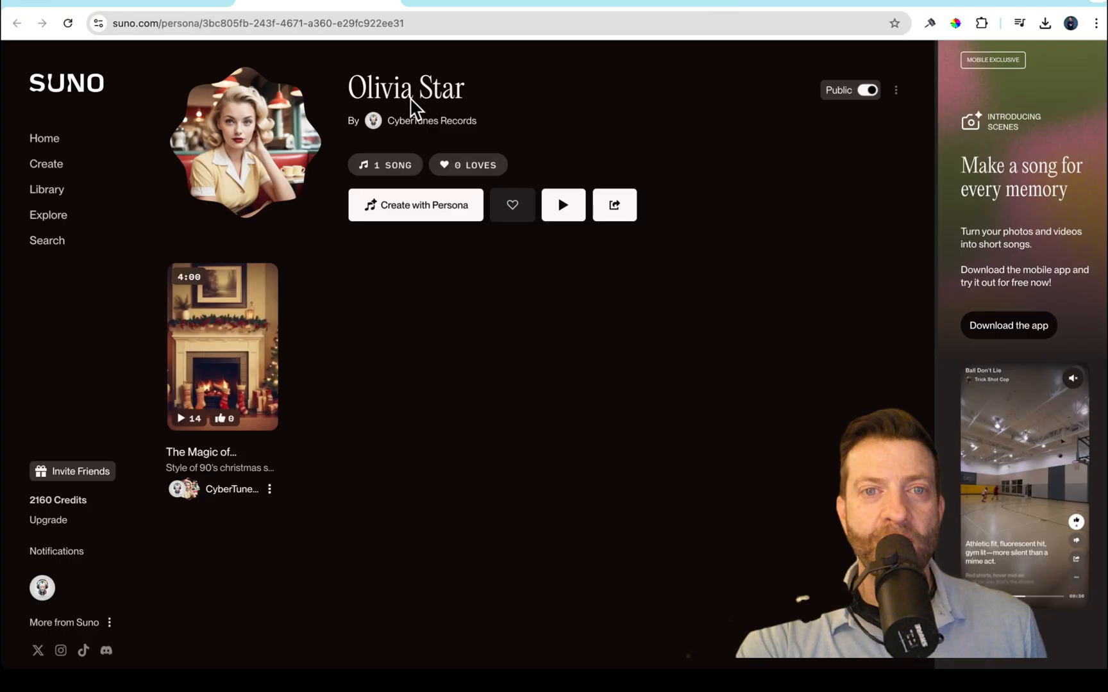
{"action": "mouse_move", "coordinate": [448, 561]}
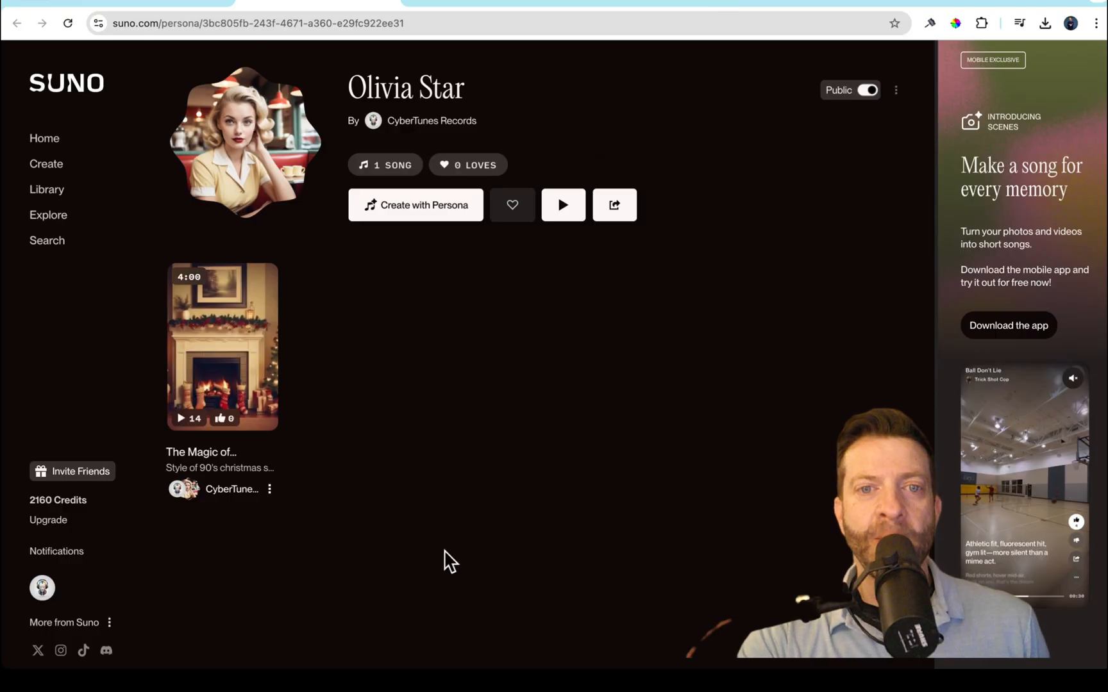
{"action": "mouse_move", "coordinate": [352, 146]}
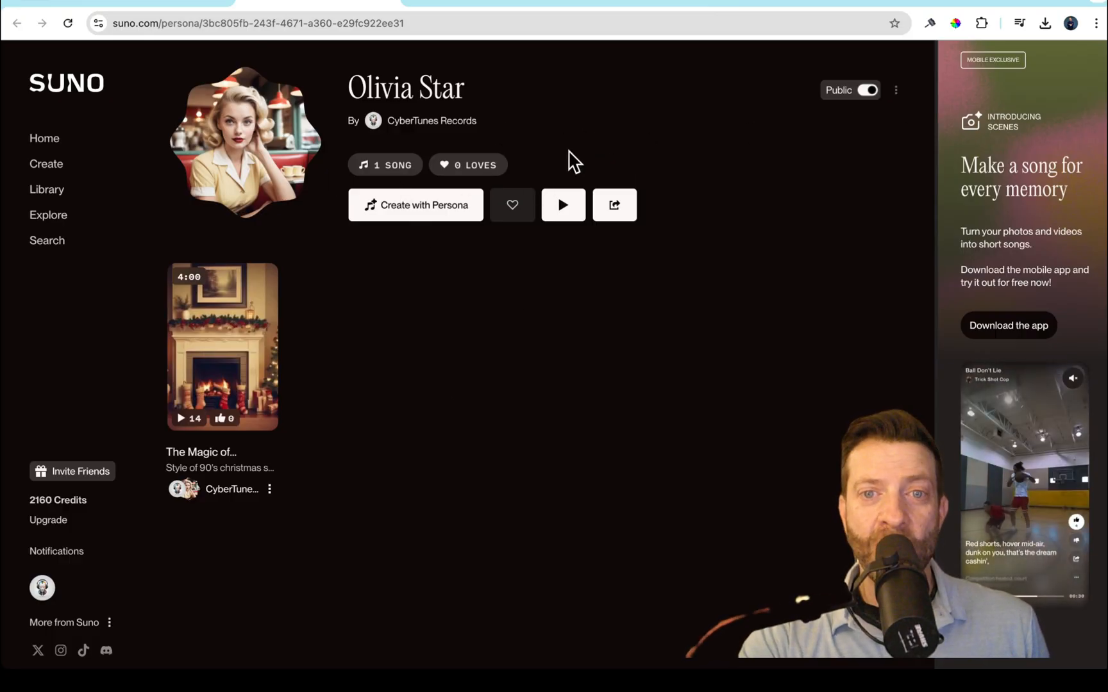
{"action": "mouse_move", "coordinate": [362, 226]}
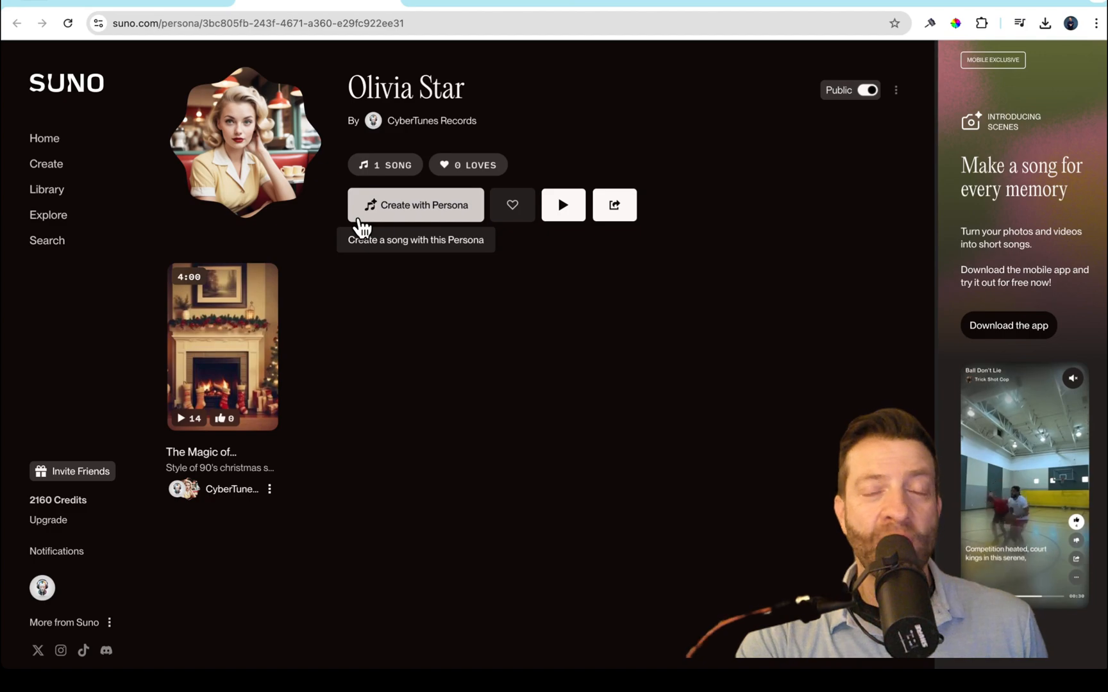